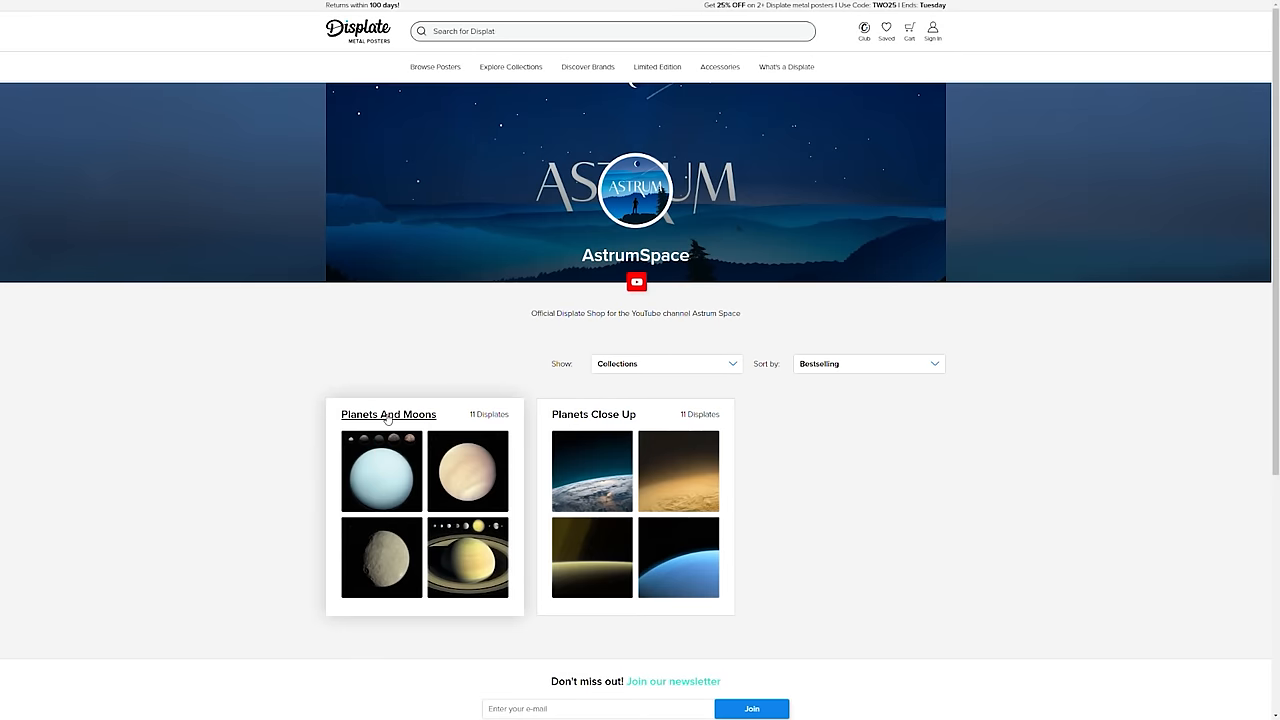
Open AstrumSpace's Planets And Moons collection, preview the wooden-sideboard room scene, and scroll to the 11 prints
left_click(388, 414)
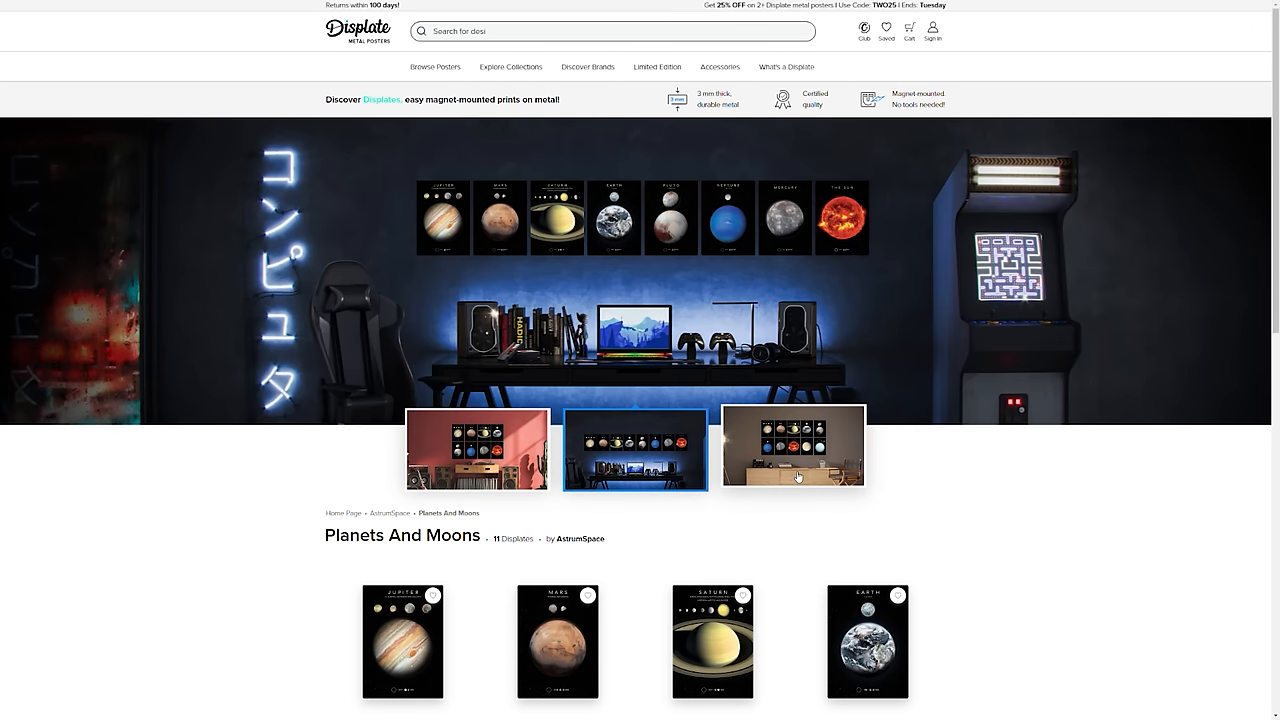
left_click(793, 447)
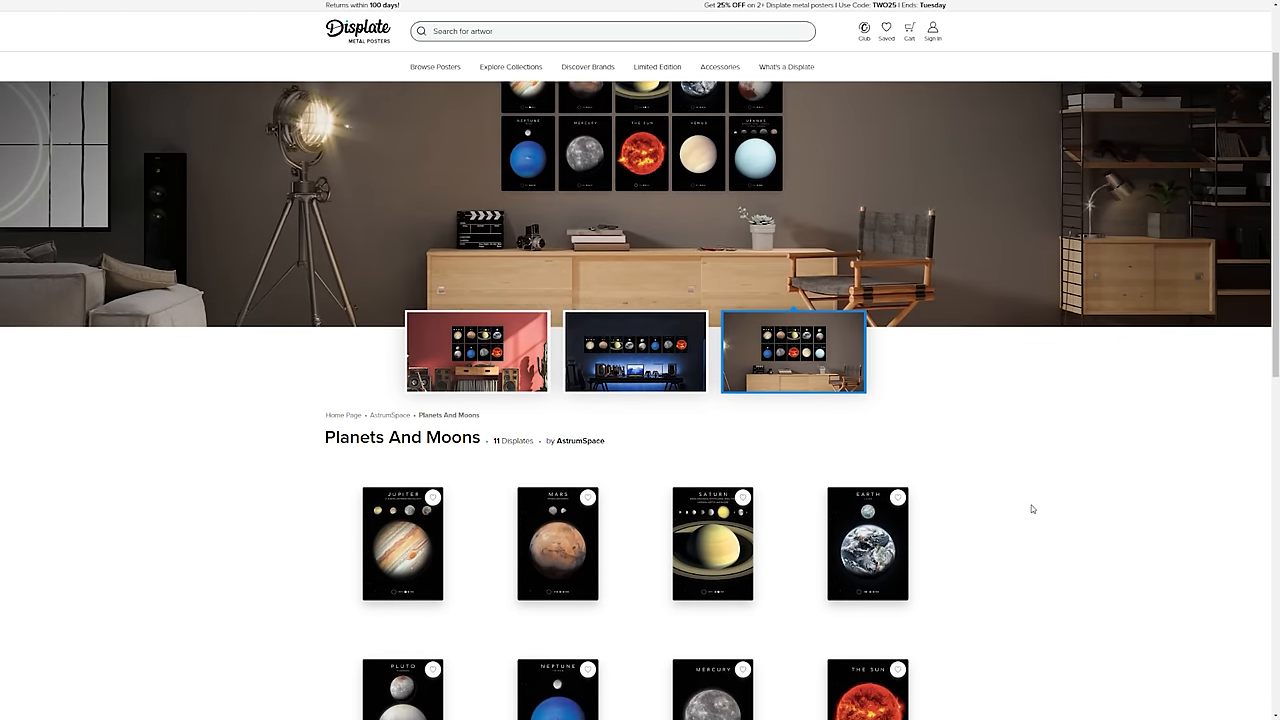
scroll("down", 3)
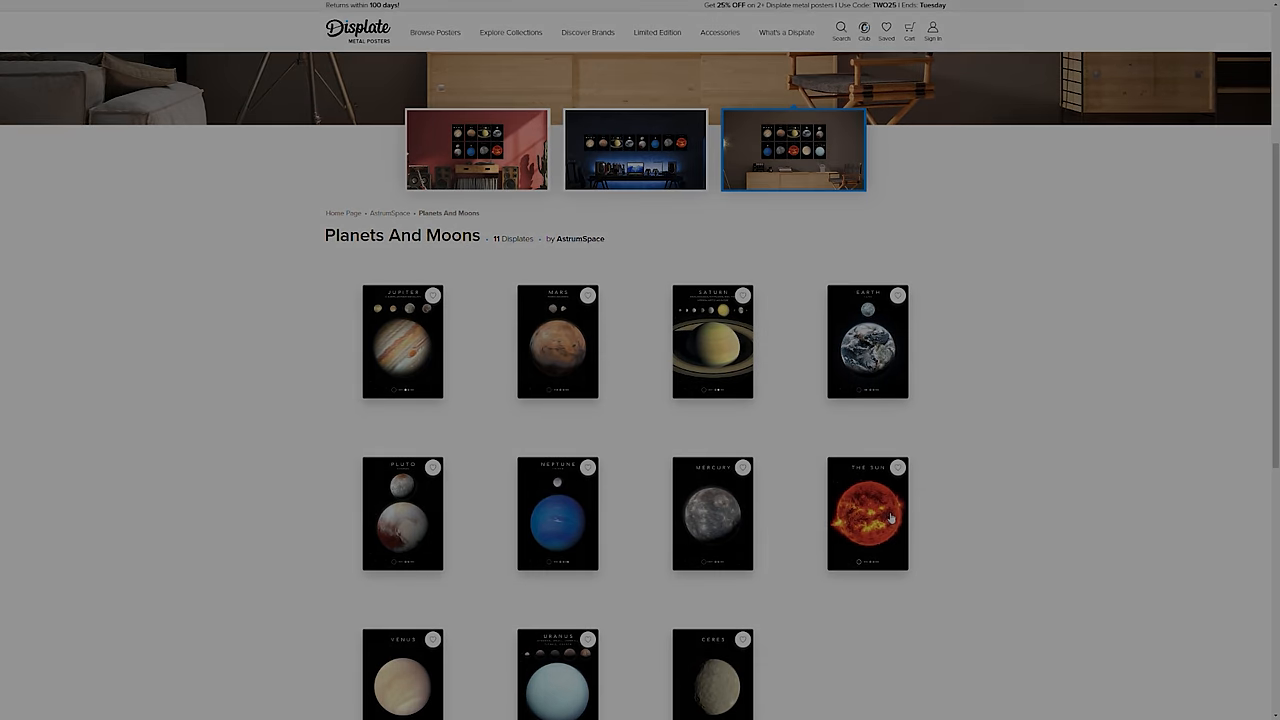